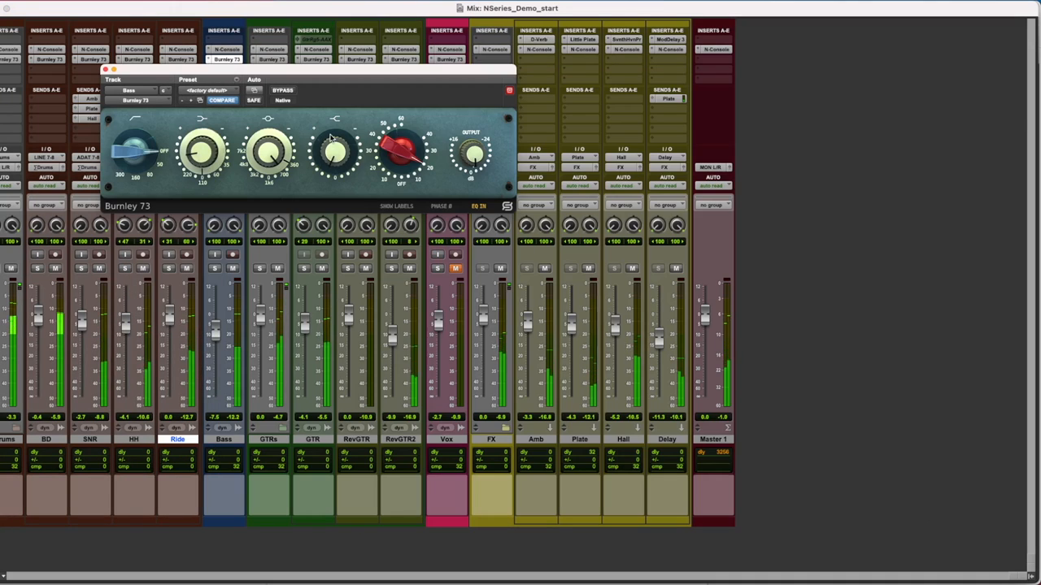
pyautogui.moveTo(322, 156)
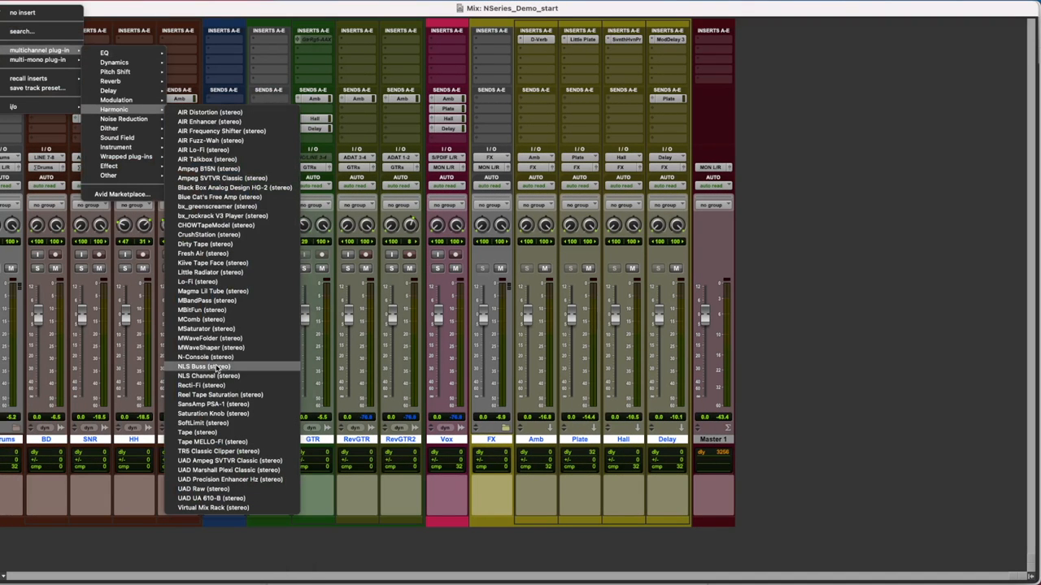
# Insert N-Console on all tracks, close its window and pick another plug-in for an empty insert
pyautogui.click(205, 358)
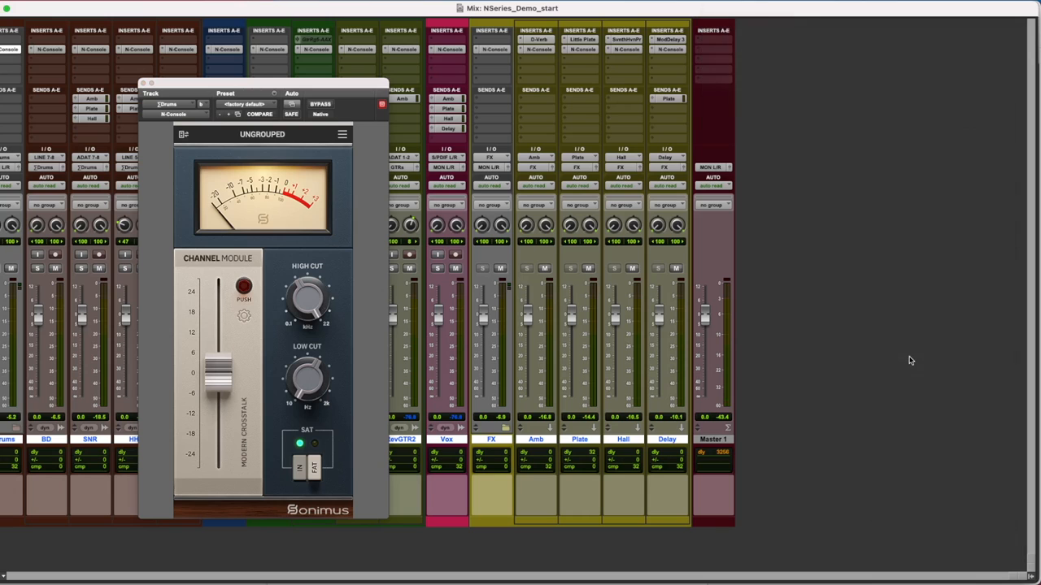
pyautogui.click(144, 83)
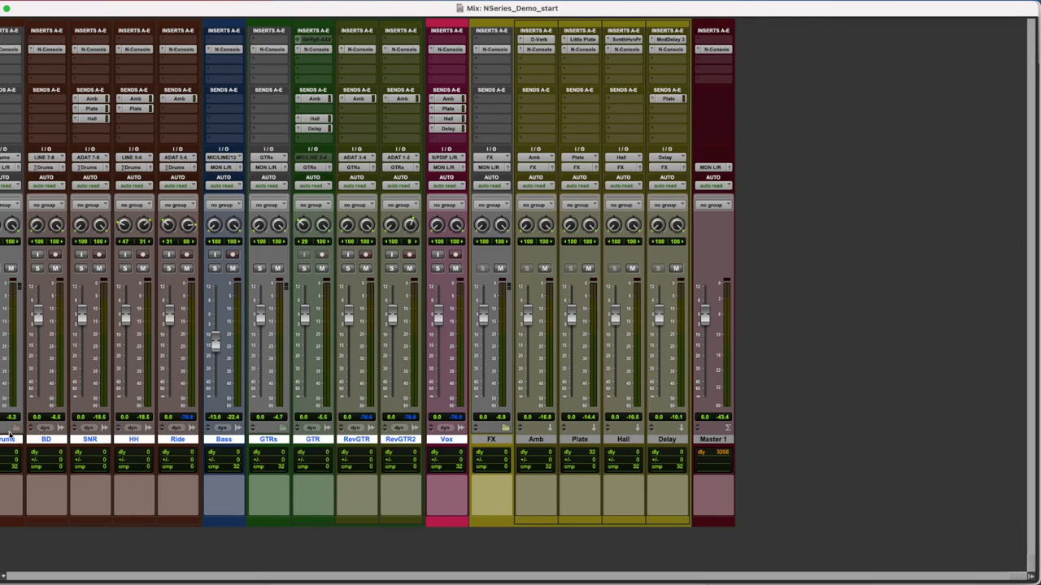
pyautogui.click(10, 49)
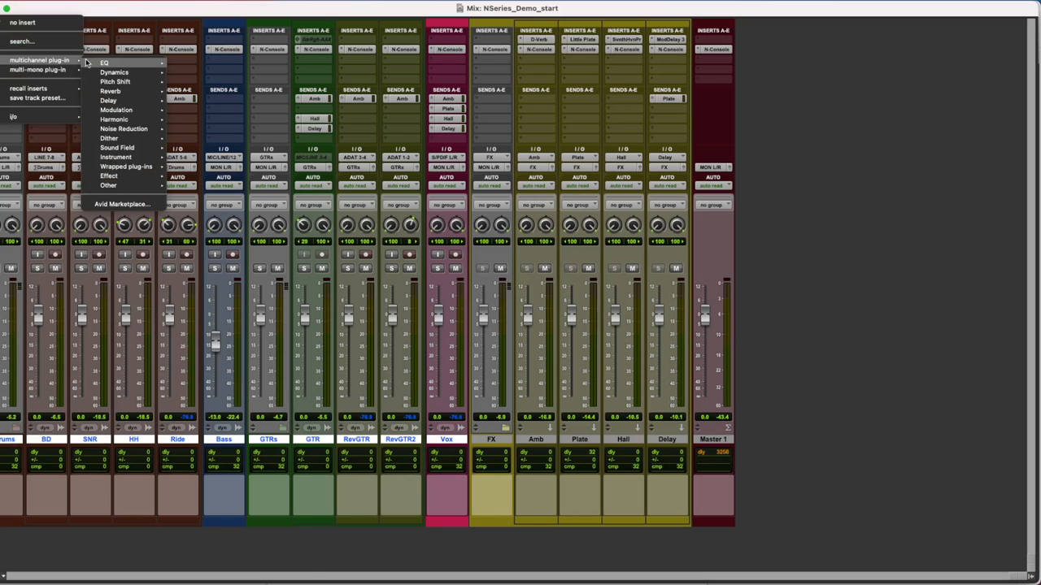
pyautogui.click(104, 62)
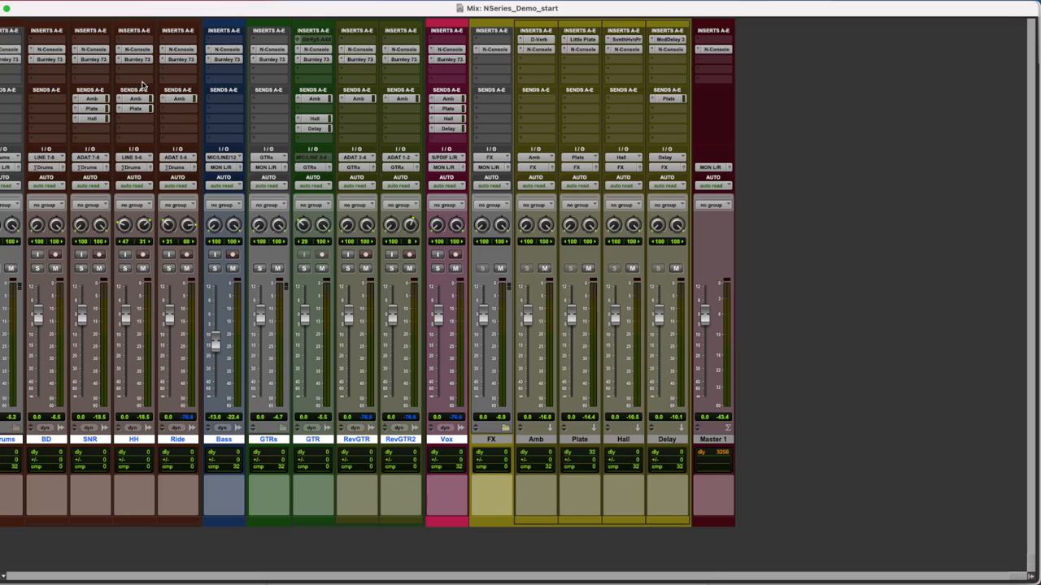
pyautogui.moveTo(475, 55)
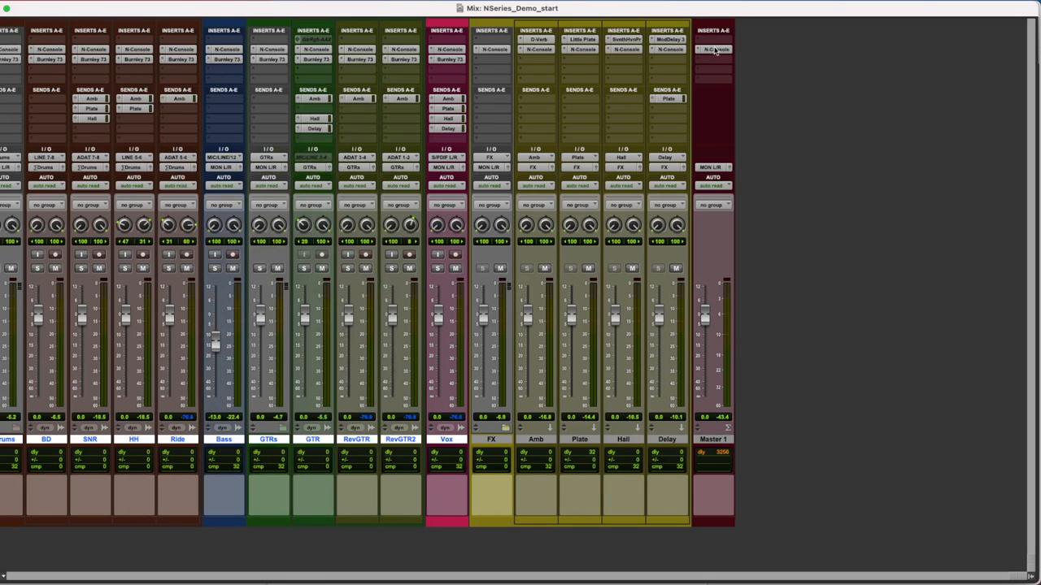
# Name the master N-Console bus groups DRUMS, BASS and GTRs and confirm
pyautogui.click(712, 48)
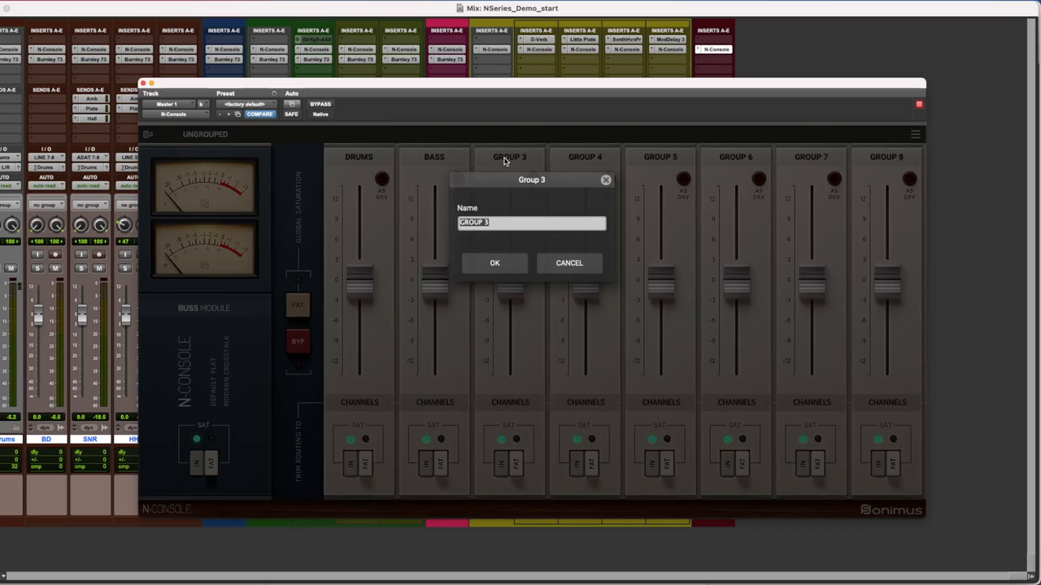
pyautogui.click(494, 263)
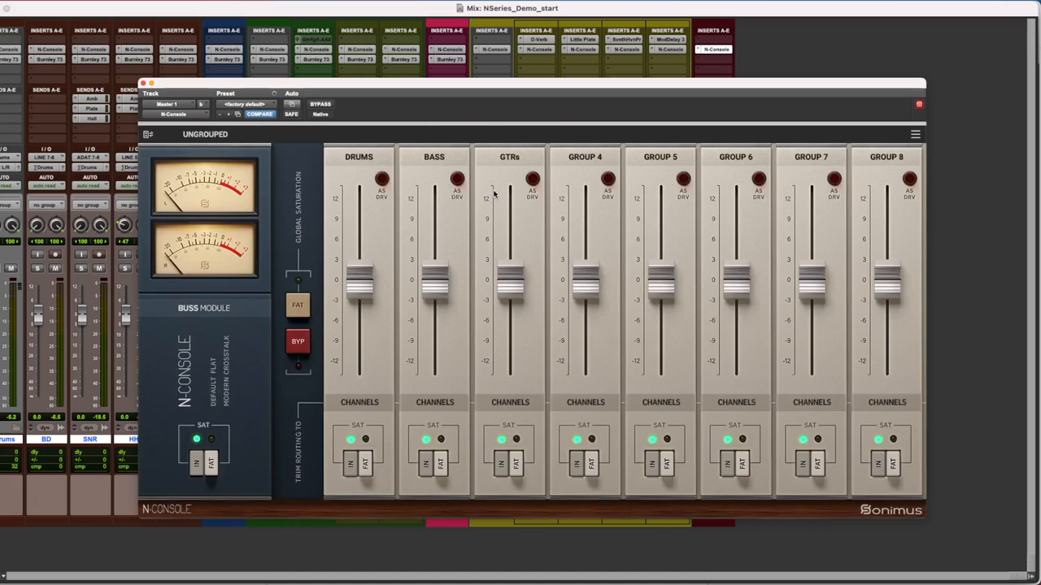
pyautogui.click(144, 82)
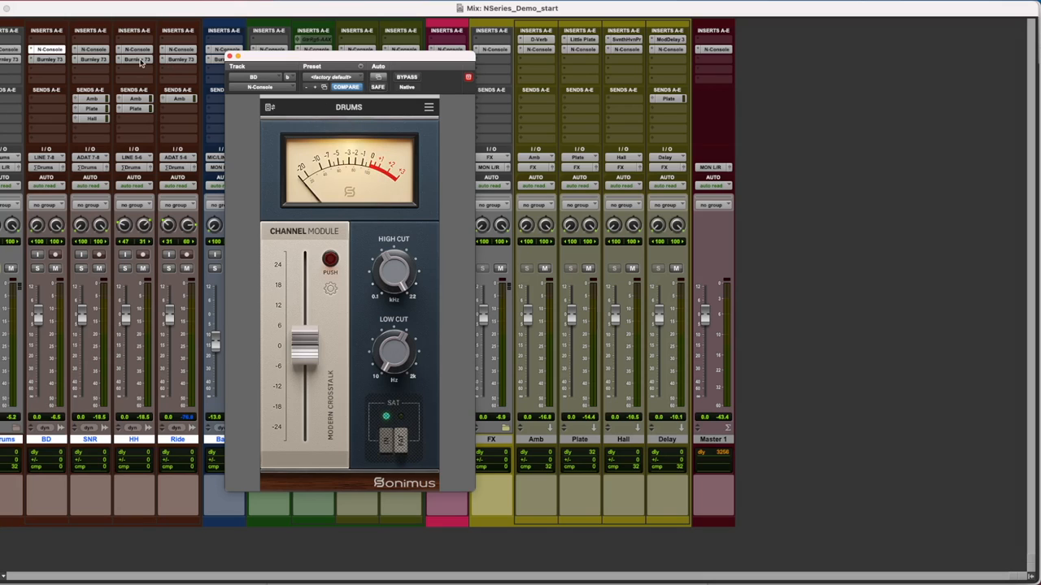
pyautogui.moveTo(139, 61)
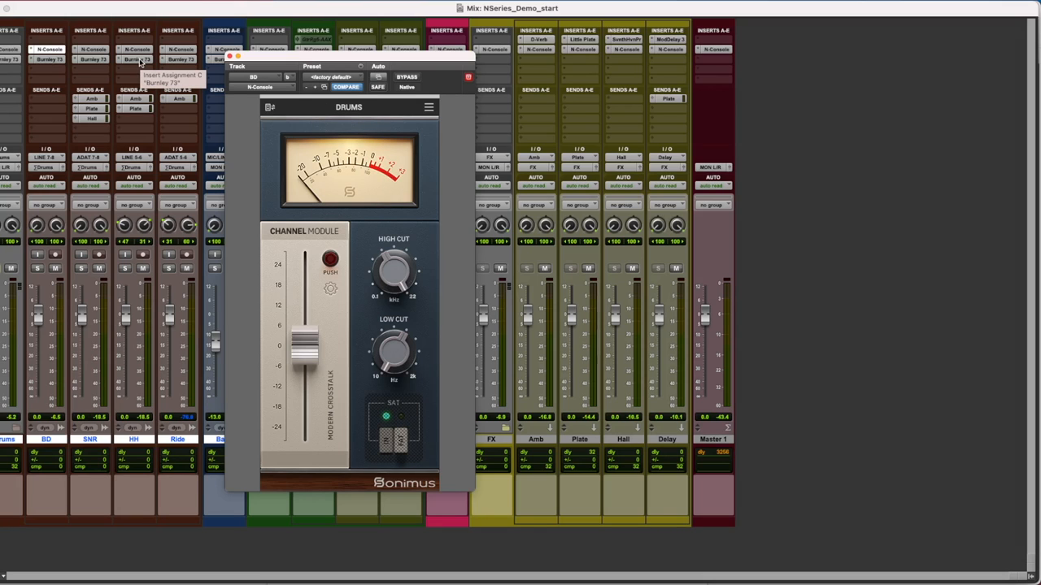
pyautogui.moveTo(280, 273)
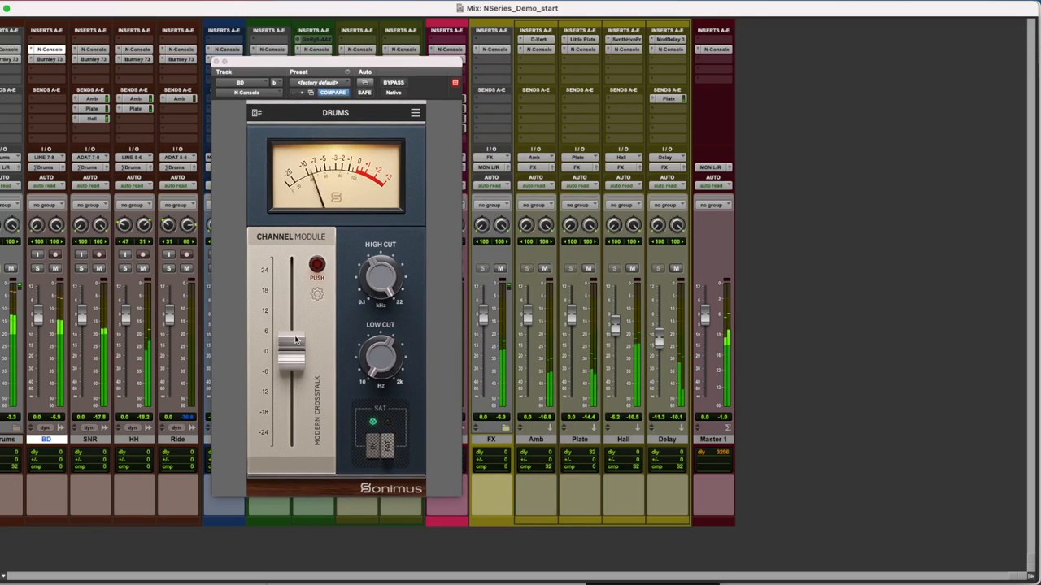
# Set the DRUMS channel module to about -9 dB with high cut near 17.5 kHz and close it
pyautogui.moveTo(293, 342); pyautogui.dragTo(293, 371)
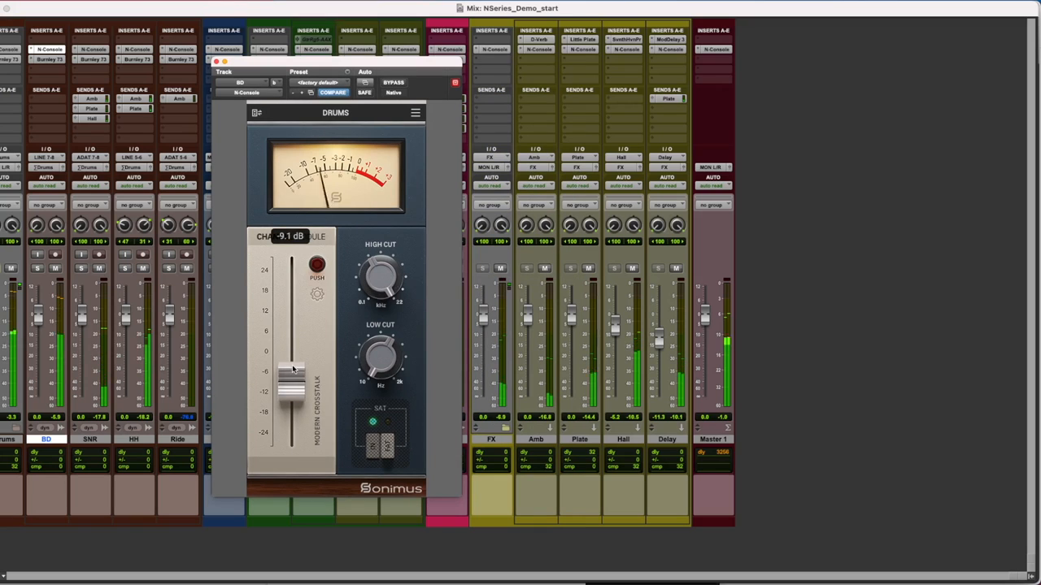
pyautogui.moveTo(291, 377); pyautogui.dragTo(291, 371)
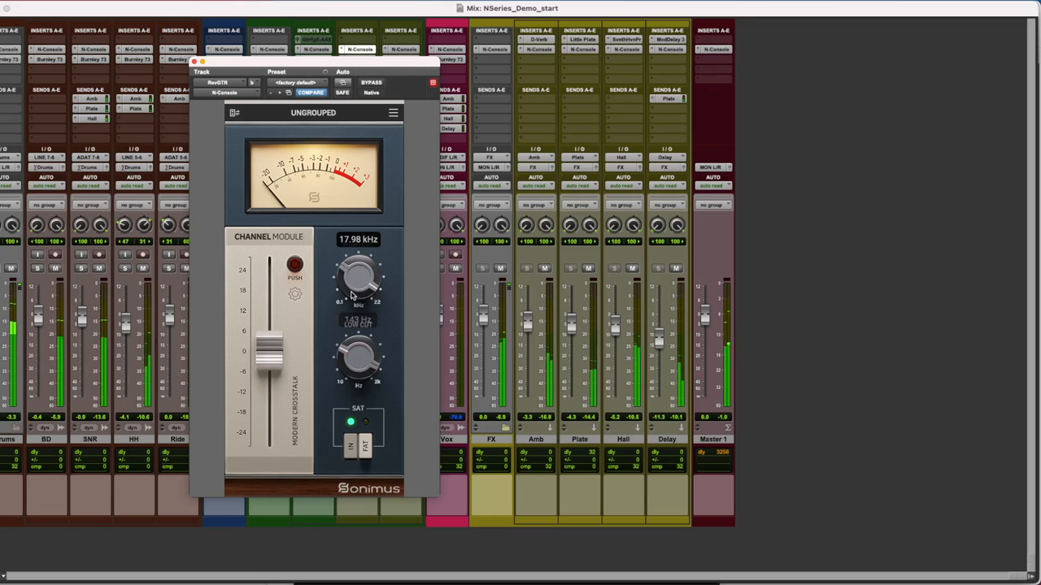
pyautogui.moveTo(358, 277); pyautogui.dragTo(354, 293)
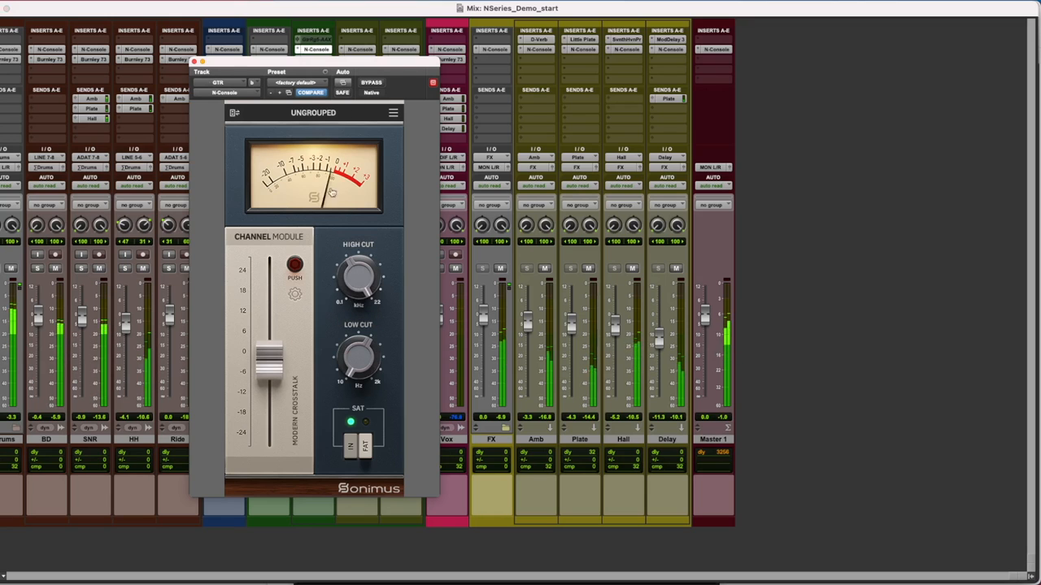
pyautogui.moveTo(358, 357); pyautogui.dragTo(341, 334)
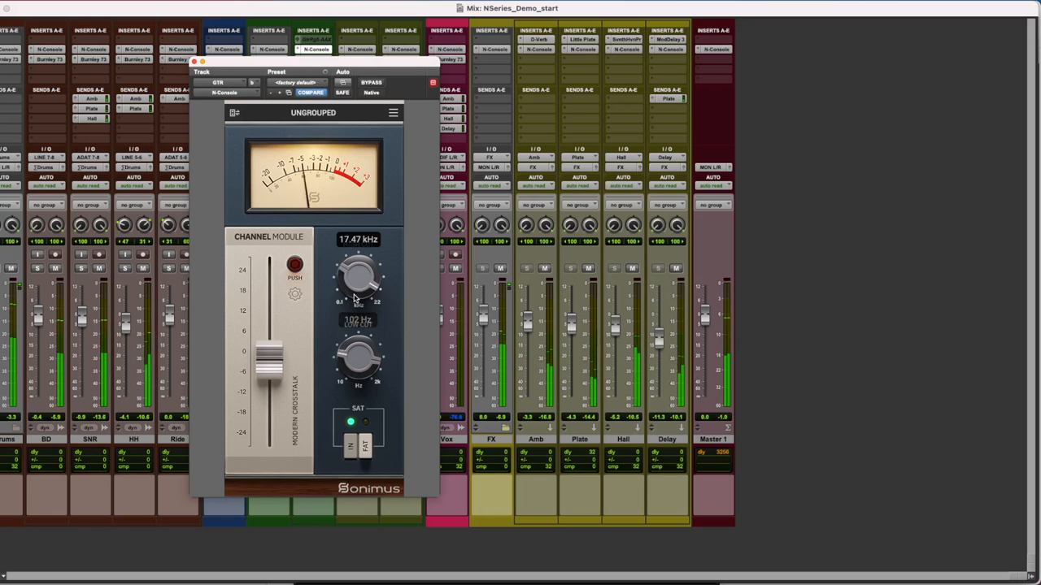
pyautogui.moveTo(358, 277); pyautogui.dragTo(352, 292)
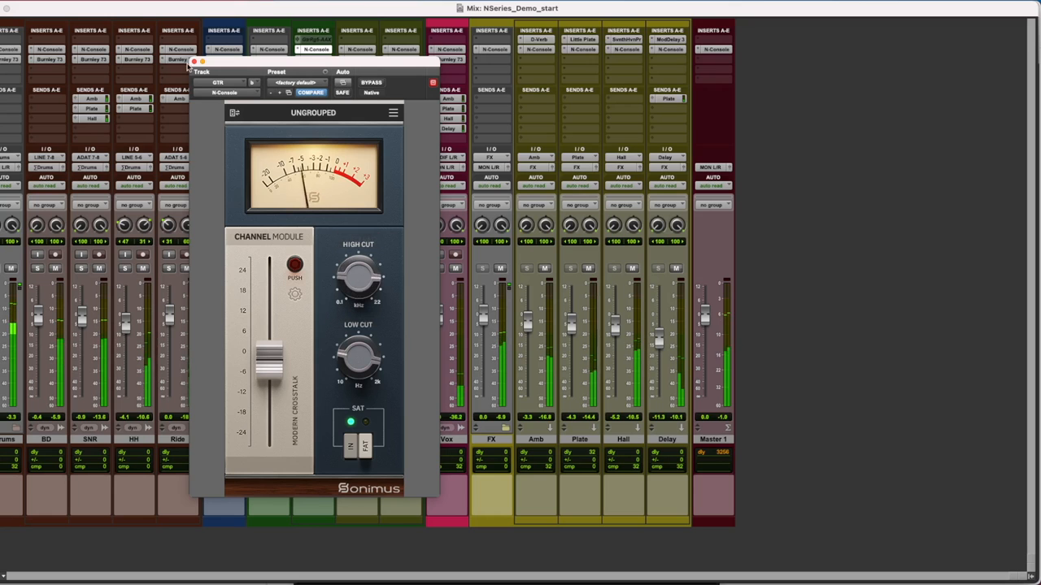
pyautogui.click(195, 62)
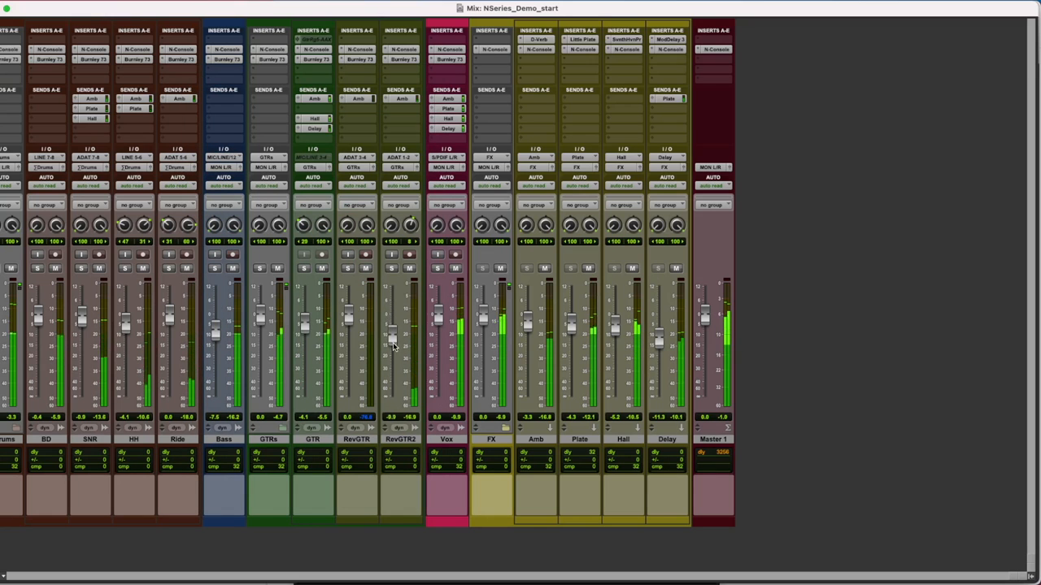
# Adjust the bass track's N-Console module and assign channel modules to the BASS and DRUMS groups
pyautogui.click(224, 49)
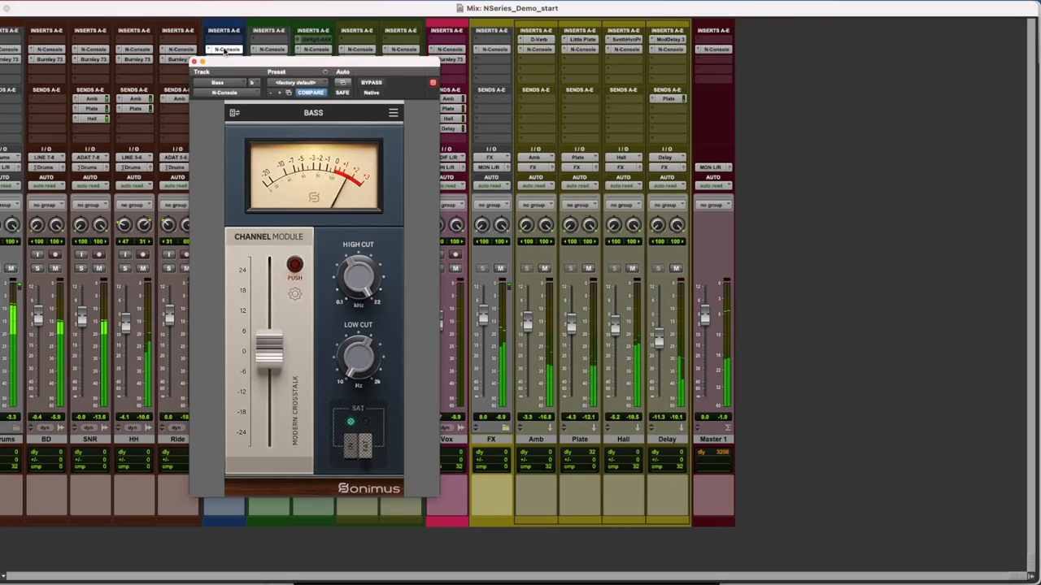
pyautogui.moveTo(270, 334); pyautogui.dragTo(270, 345)
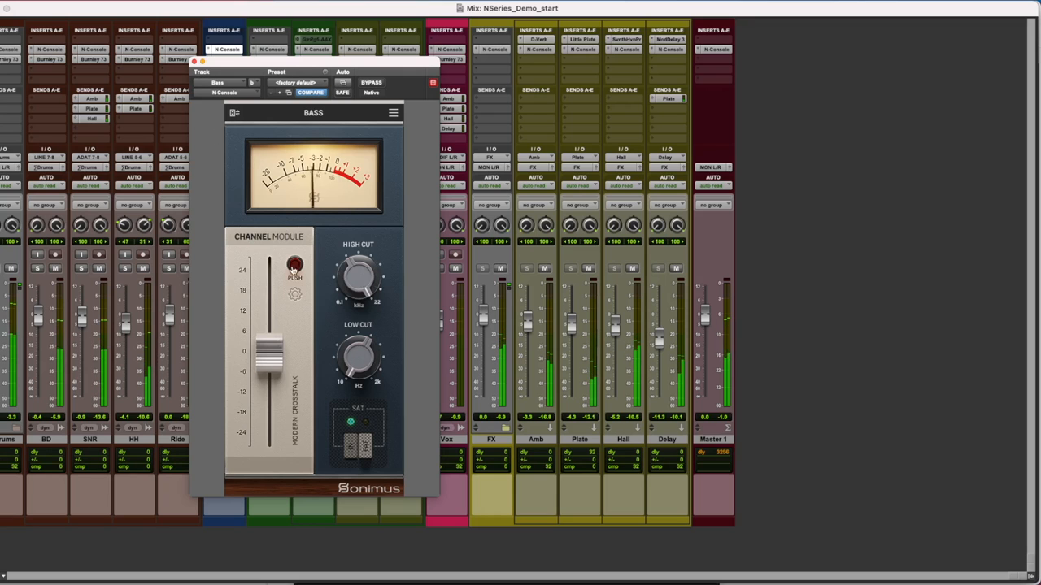
pyautogui.click(295, 267)
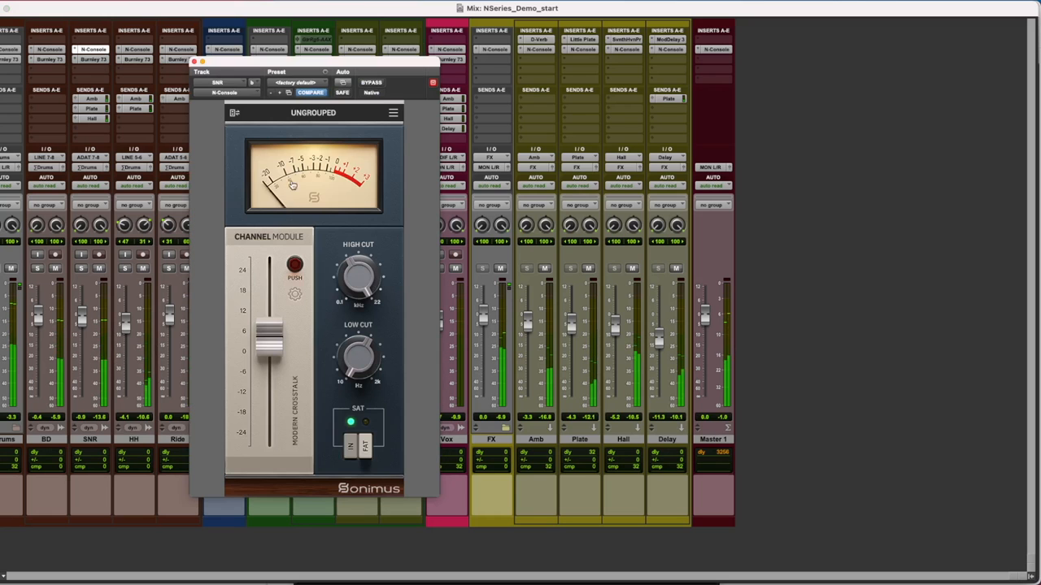
pyautogui.click(294, 265)
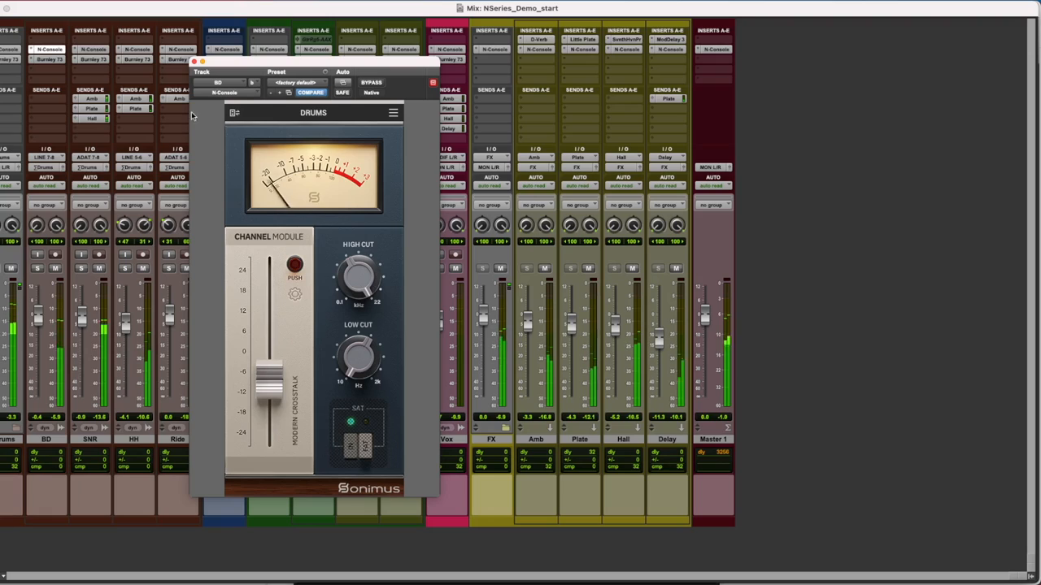
pyautogui.click(294, 266)
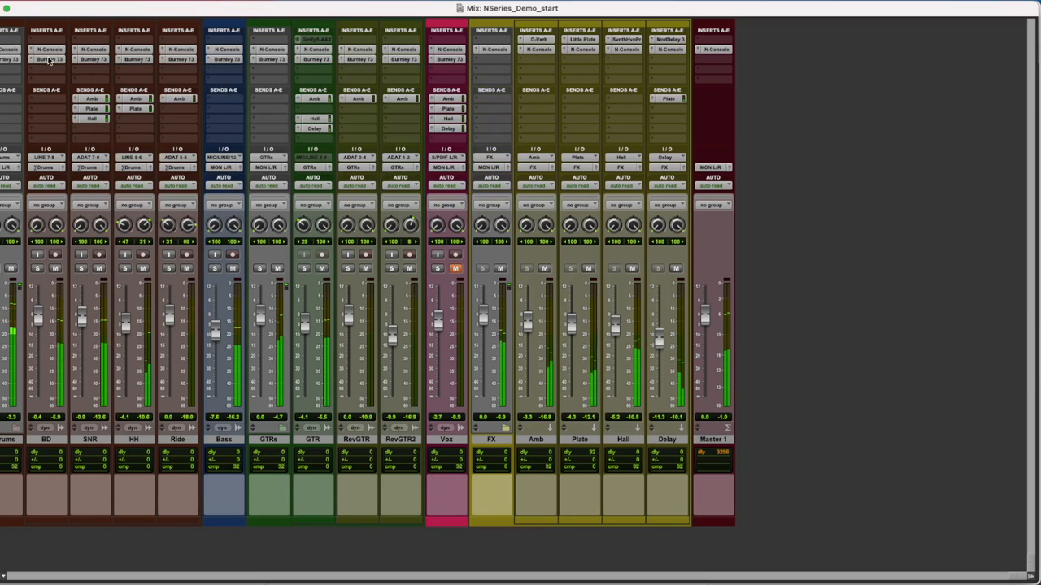
# Show the master N-Console buss module with DRUMS, BASS, GTRs, VOX and FX group faders
pyautogui.click(45, 59)
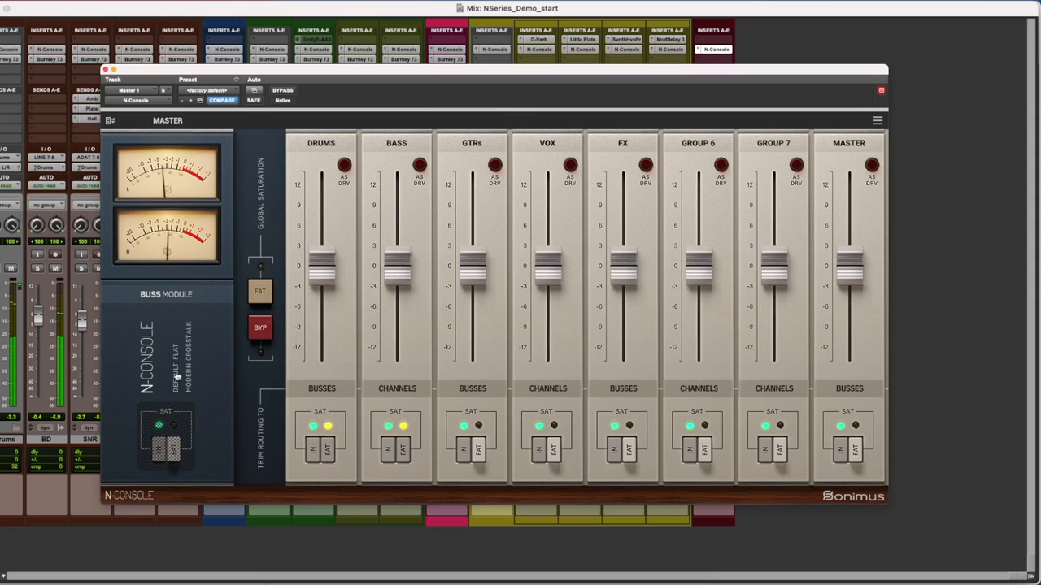
# Give the master buss module the Master Bright colour mode and Vintage stereo crosstalk
pyautogui.click(175, 374)
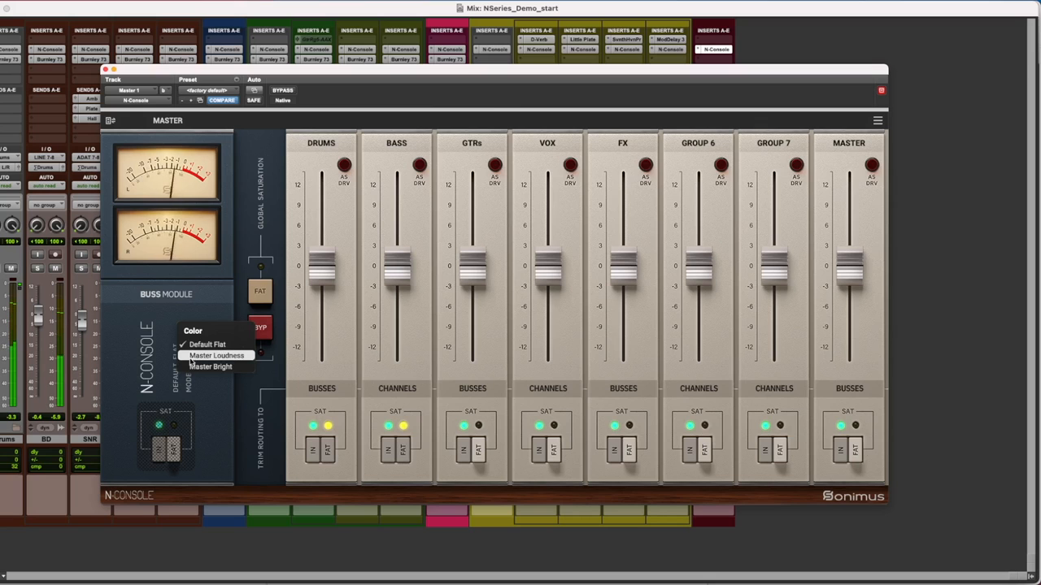
pyautogui.click(216, 355)
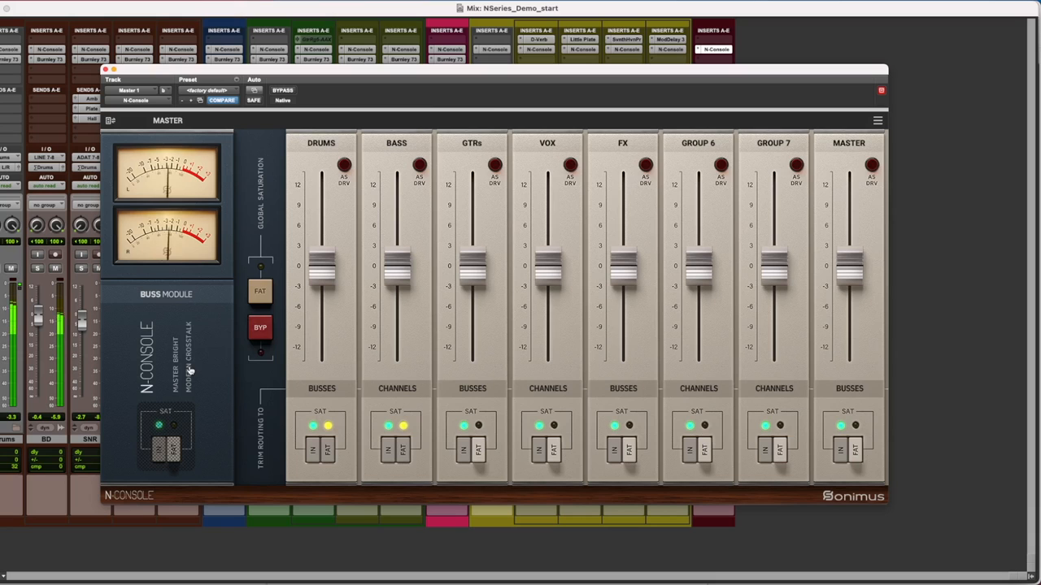
pyautogui.click(189, 371)
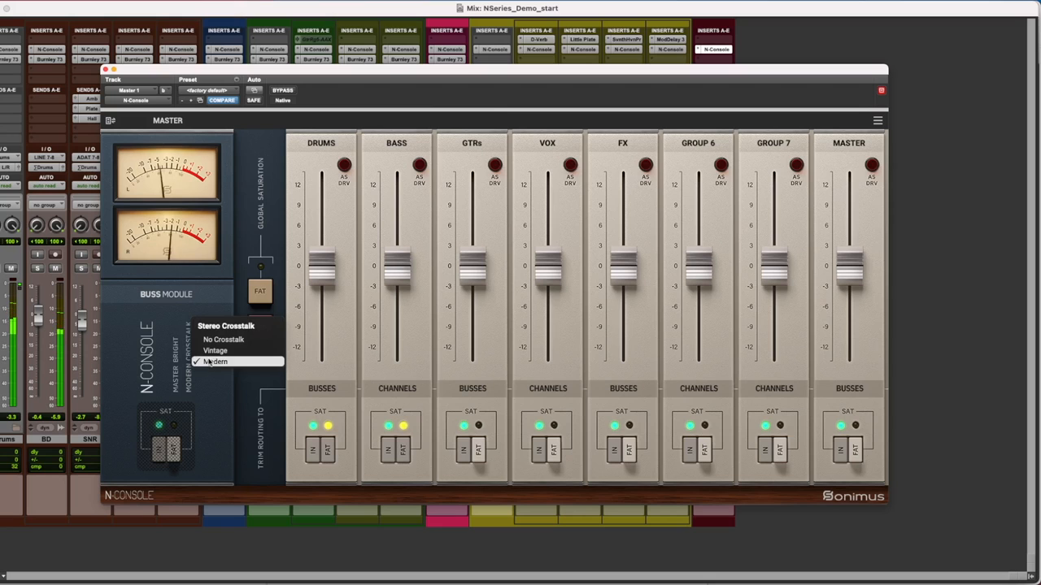
pyautogui.moveTo(215, 351)
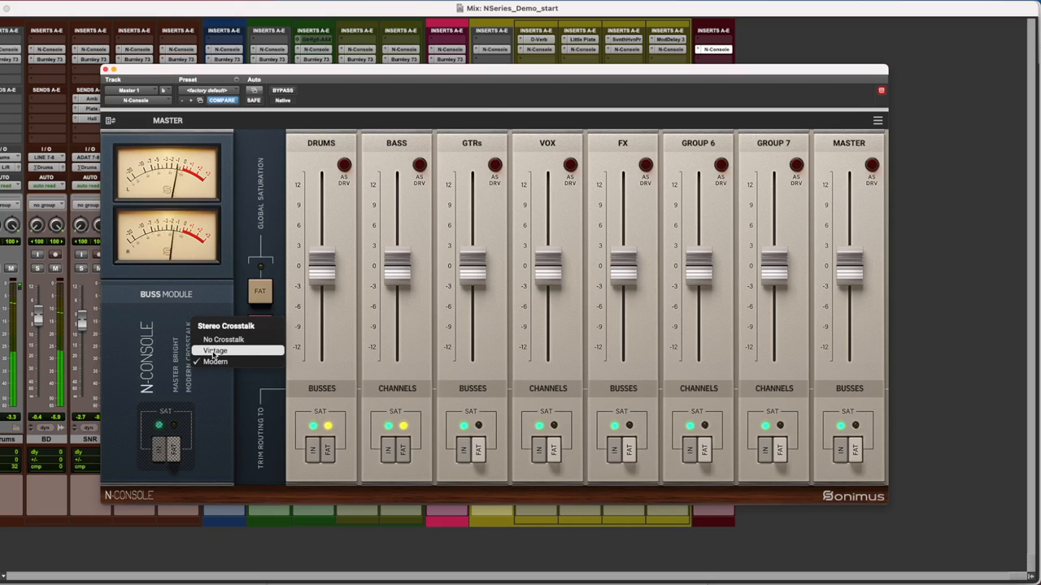
pyautogui.click(215, 351)
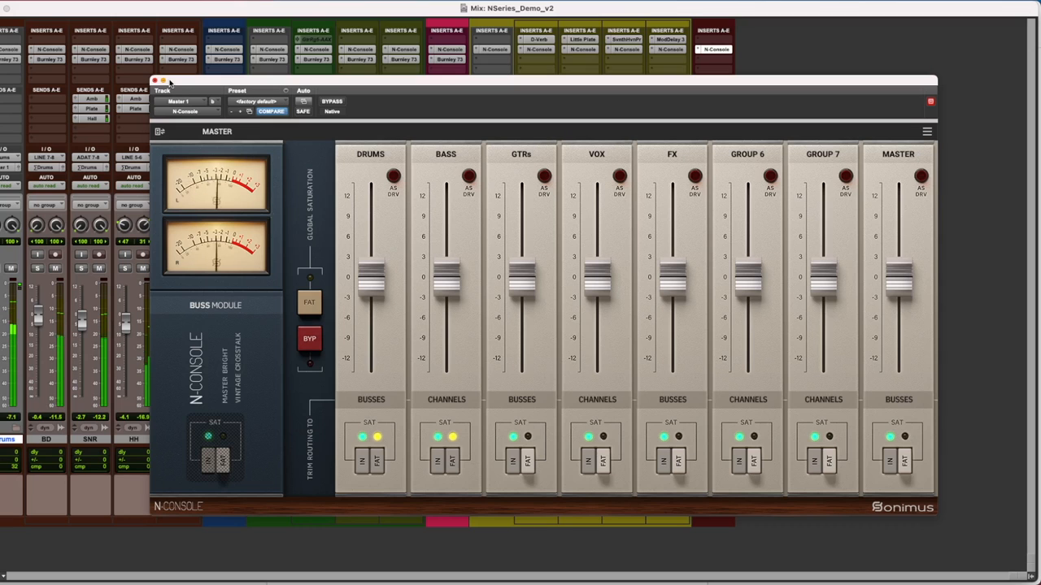
pyautogui.moveTo(306, 328)
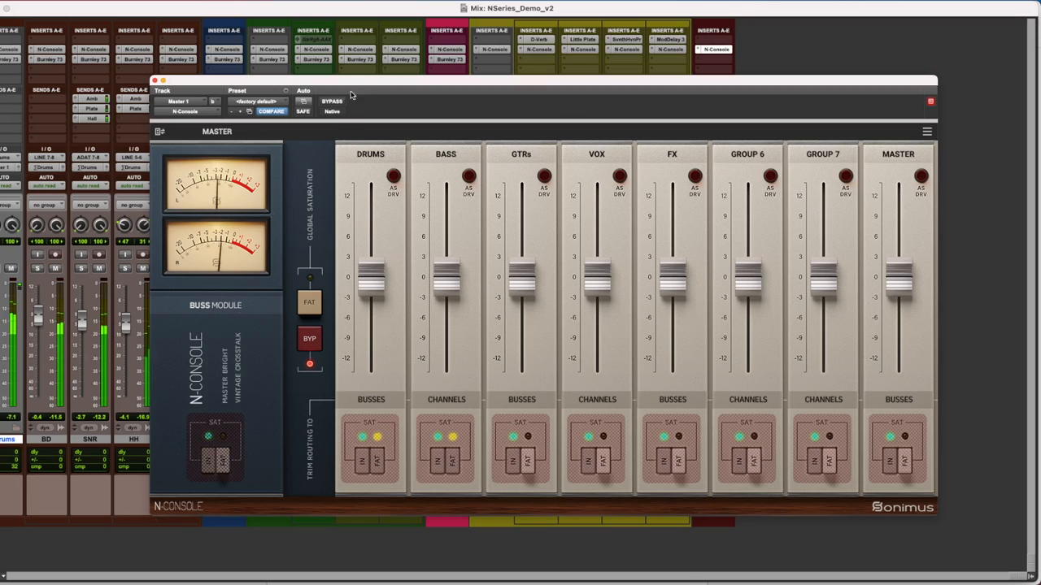
pyautogui.click(332, 101)
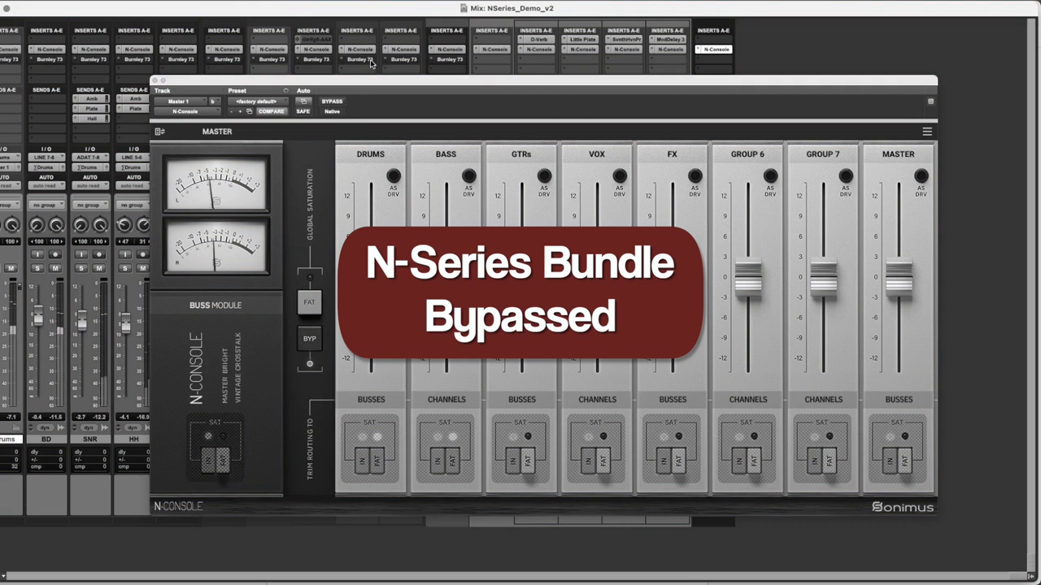
pyautogui.moveTo(358, 59)
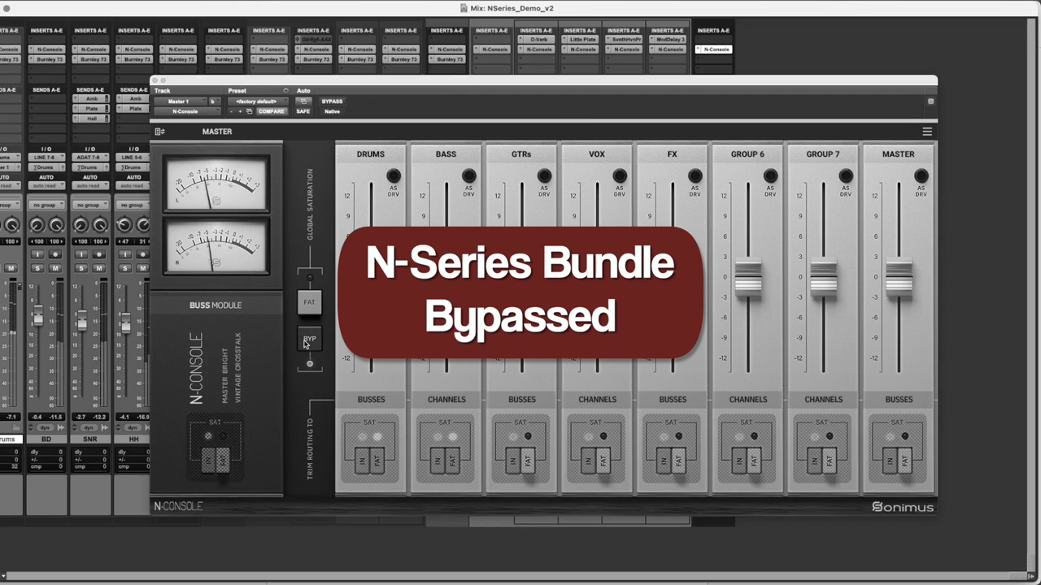
pyautogui.click(309, 338)
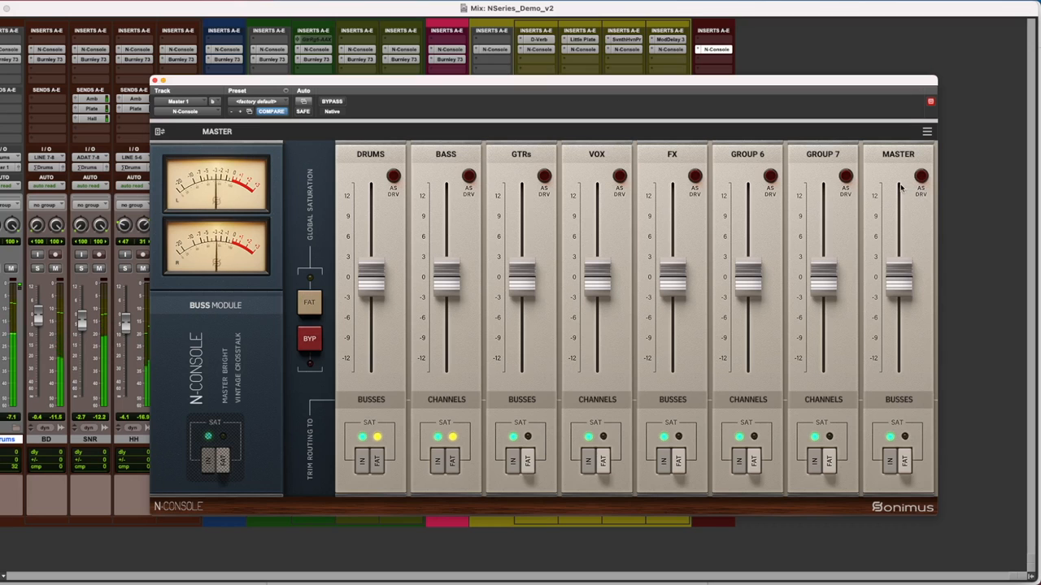
pyautogui.moveTo(670, 187)
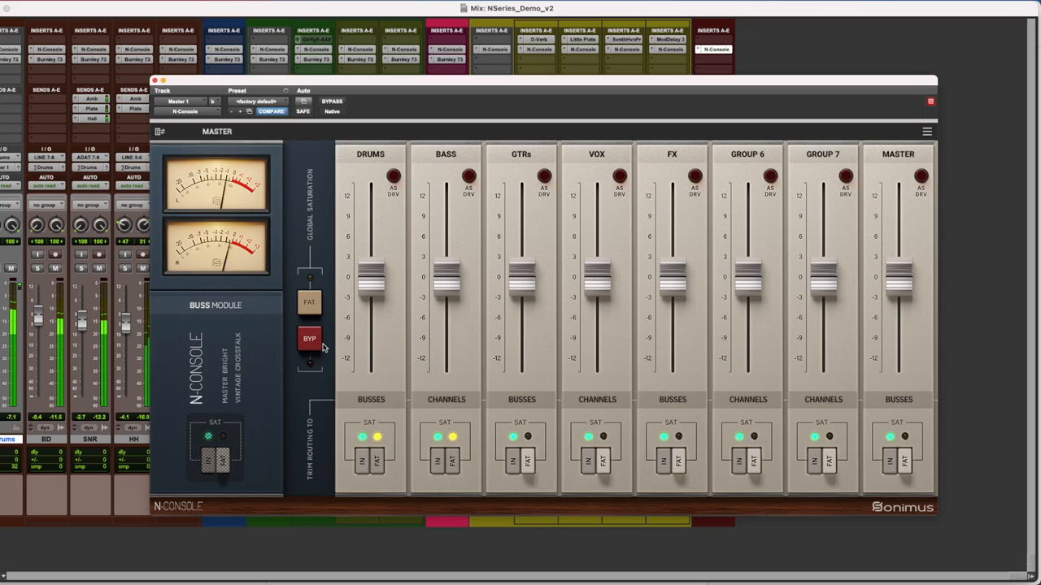
pyautogui.click(309, 340)
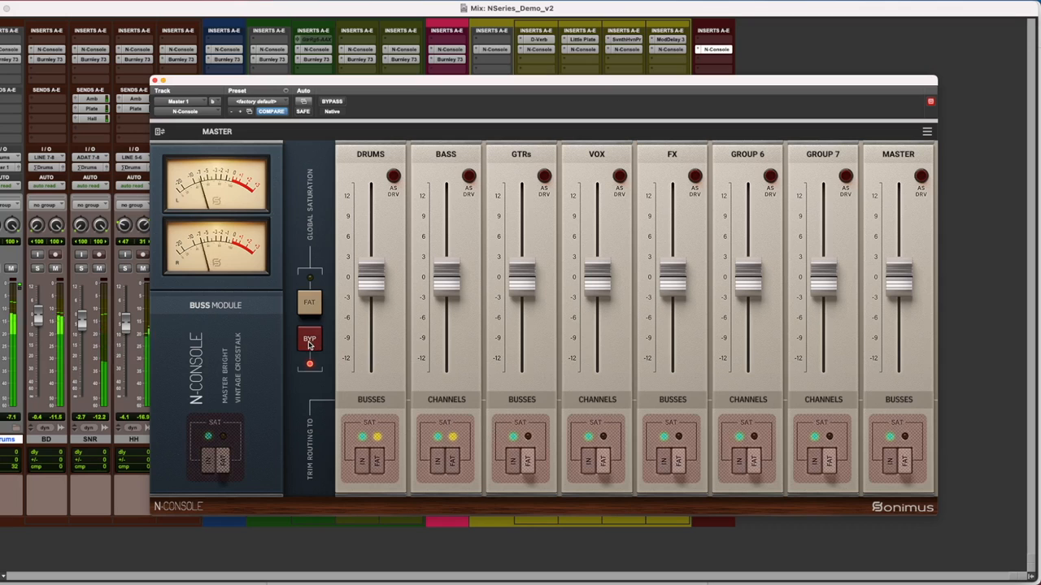
pyautogui.click(309, 338)
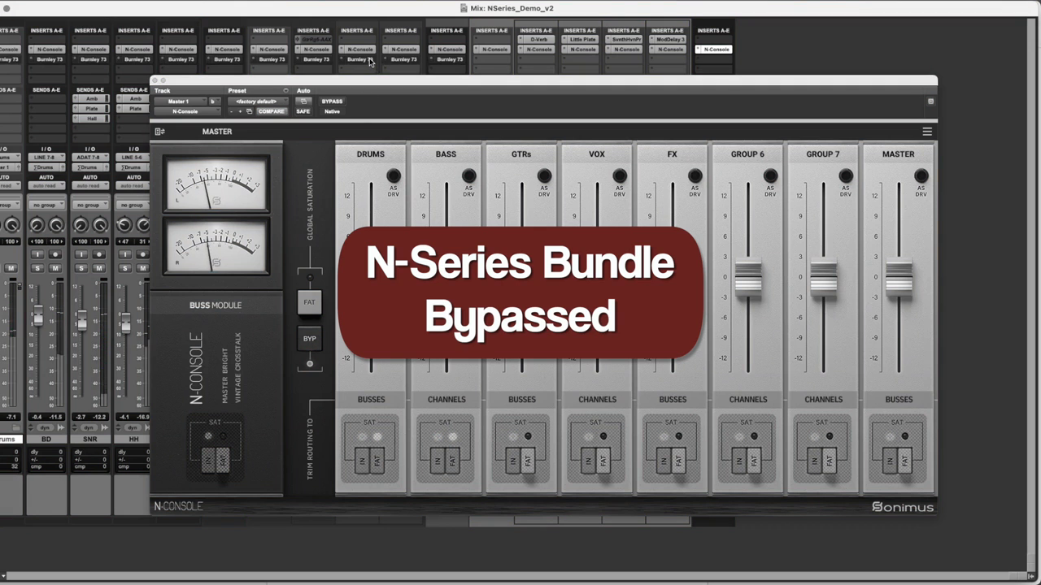
pyautogui.moveTo(356, 59)
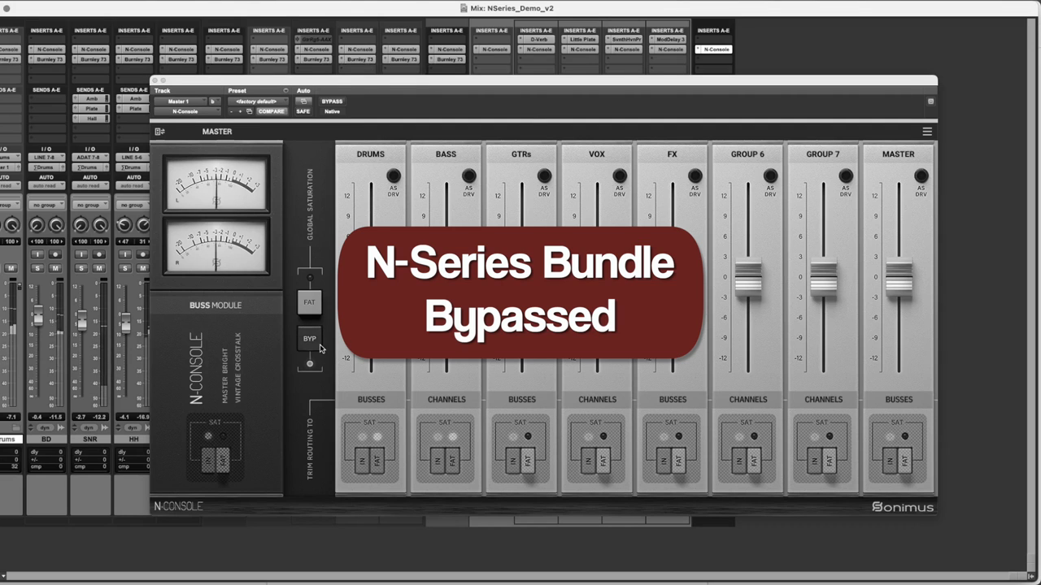
pyautogui.click(309, 338)
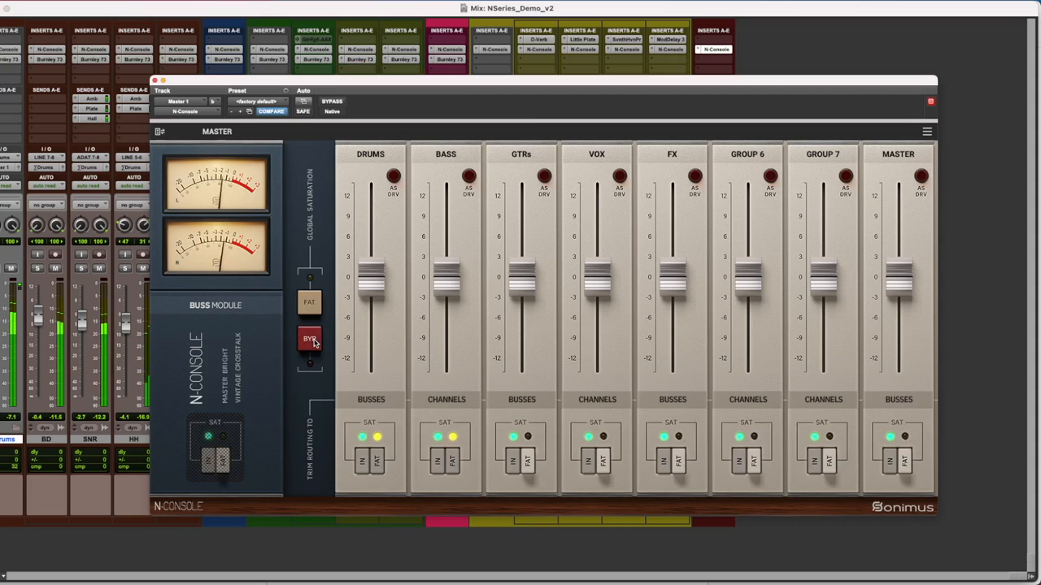